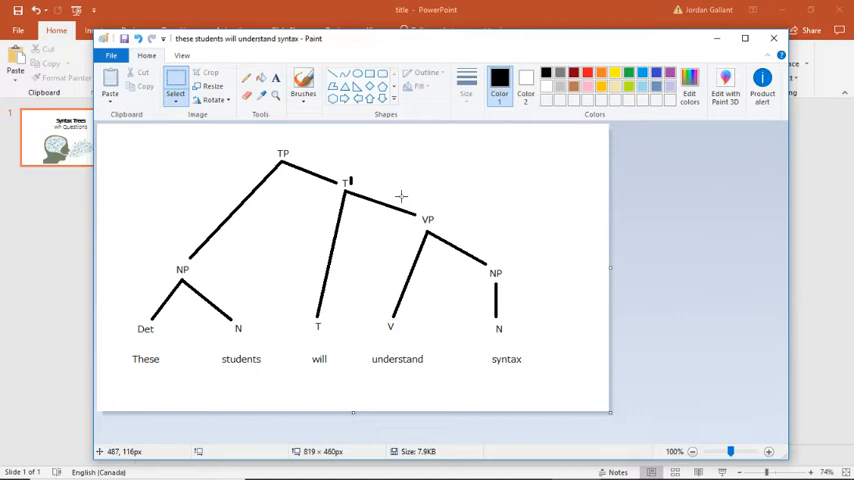
mouse_move(280, 52)
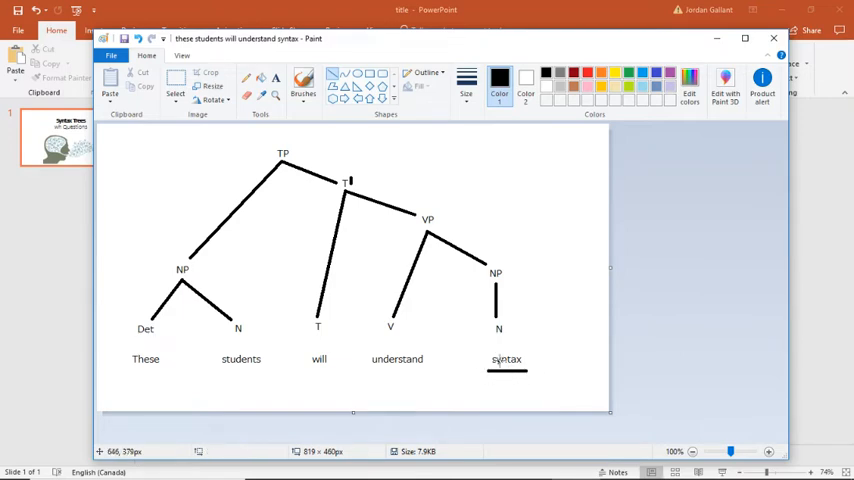
mouse_move(510, 370)
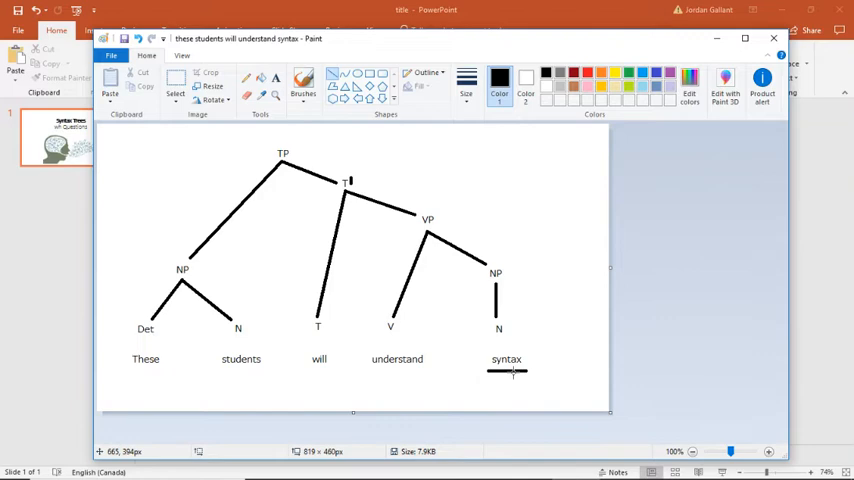
mouse_move(500, 372)
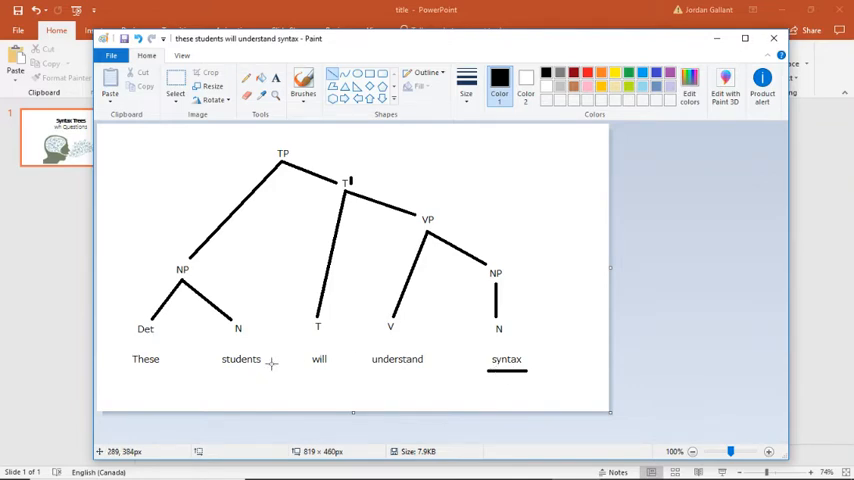
mouse_move(188, 352)
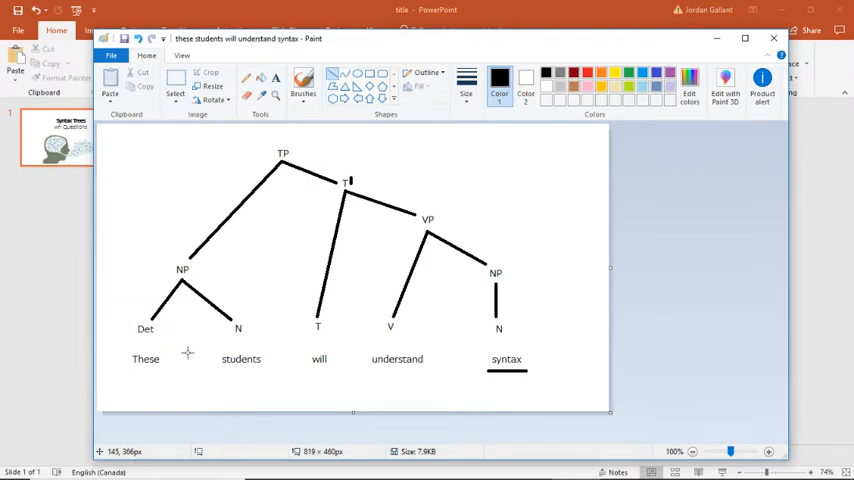
mouse_move(418, 376)
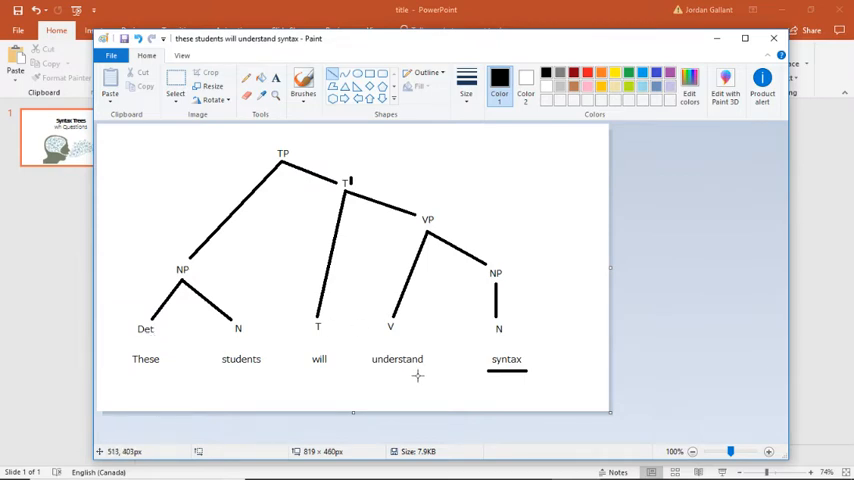
mouse_move(118, 360)
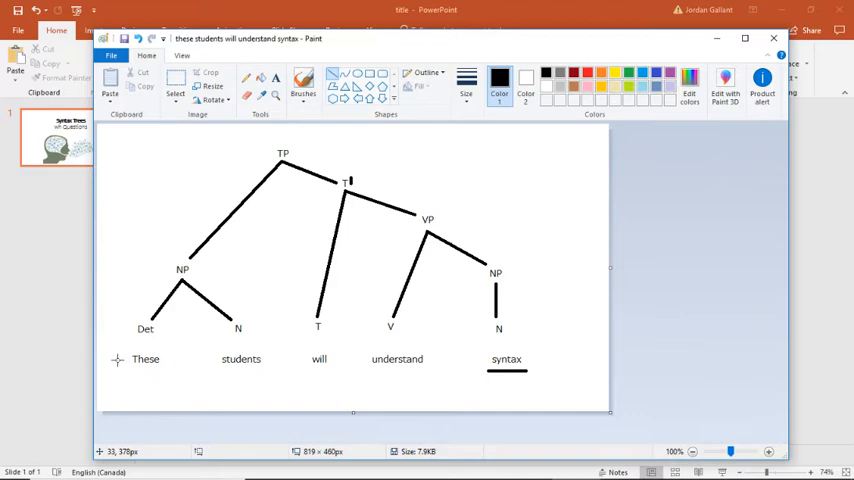
mouse_move(358, 380)
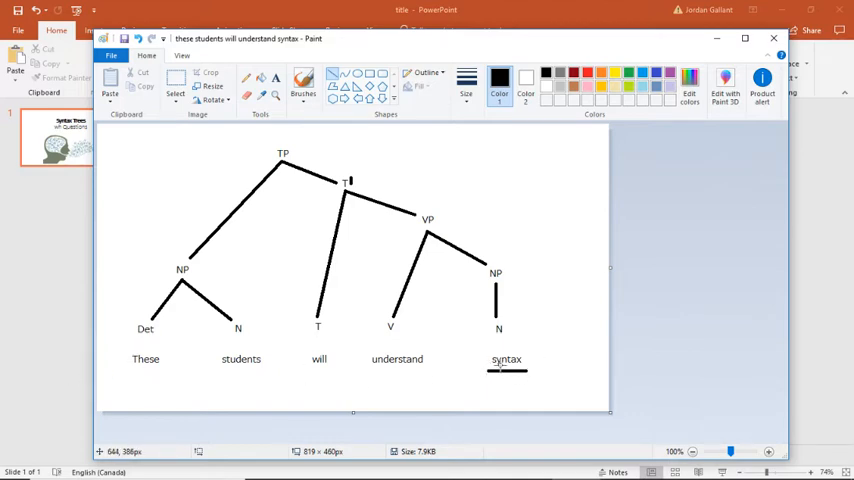
mouse_move(64, 324)
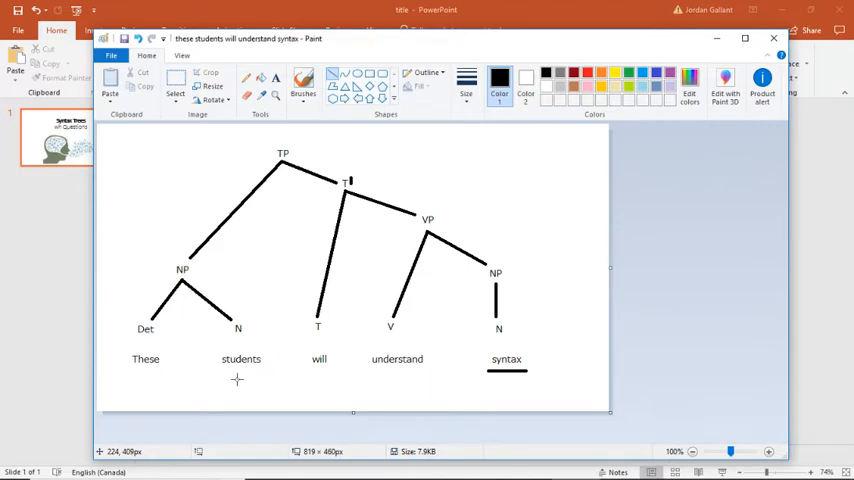
mouse_move(482, 380)
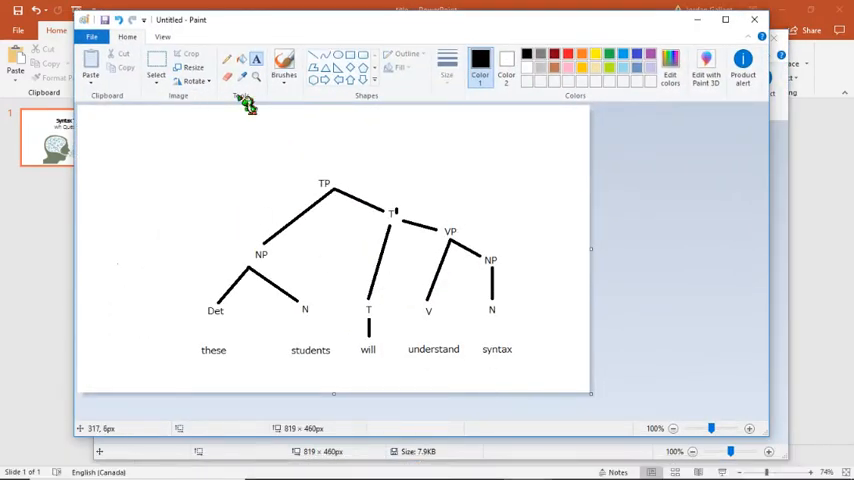
mouse_move(192, 72)
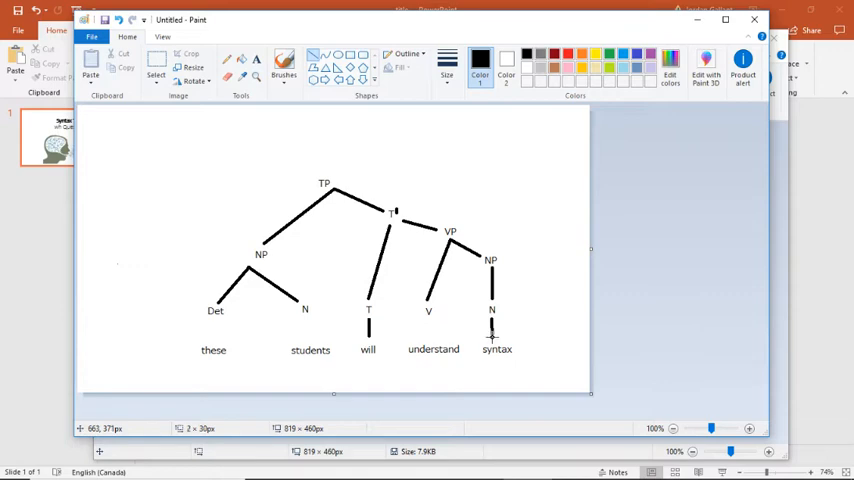
mouse_move(212, 112)
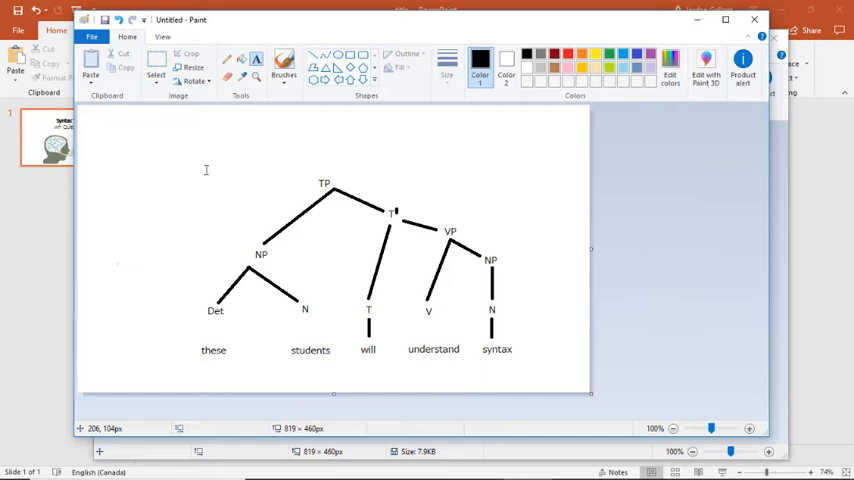
Step: Label a C node above the tree and a CP node at the top left
click(256, 60)
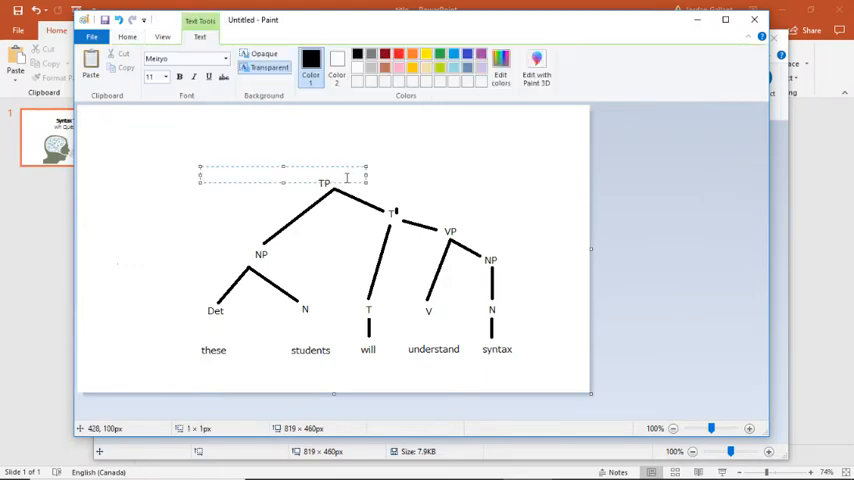
text(C)
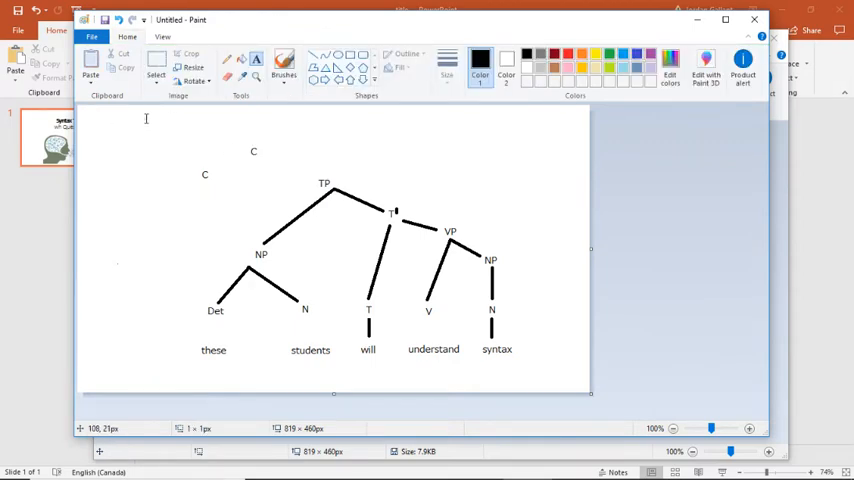
click(146, 120)
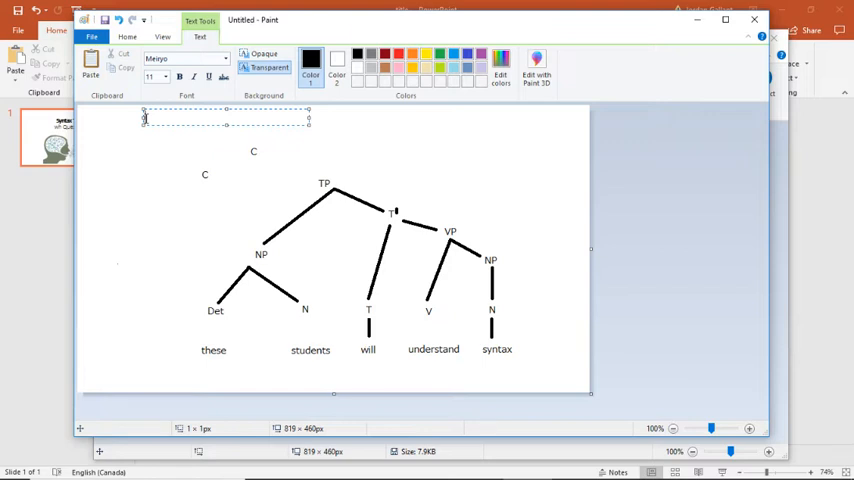
text(CP)
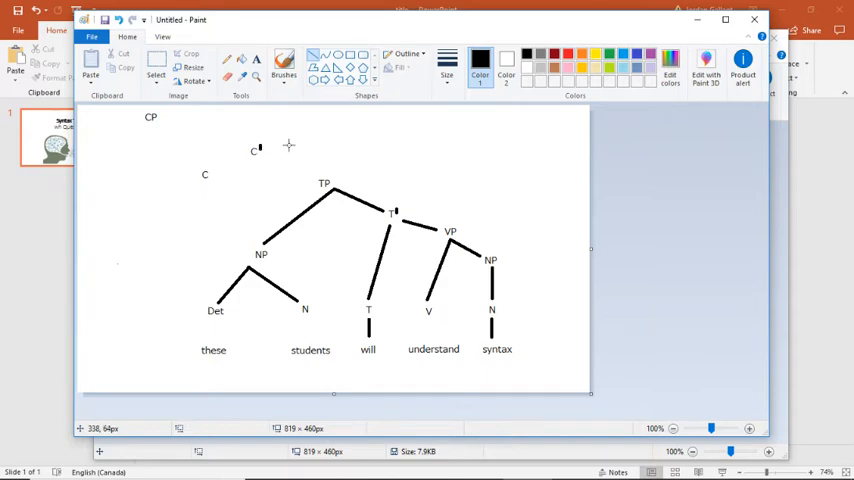
Step: Draw branches from C-bar to C and TP, and write +Q under C
drag(216, 172, 256, 152)
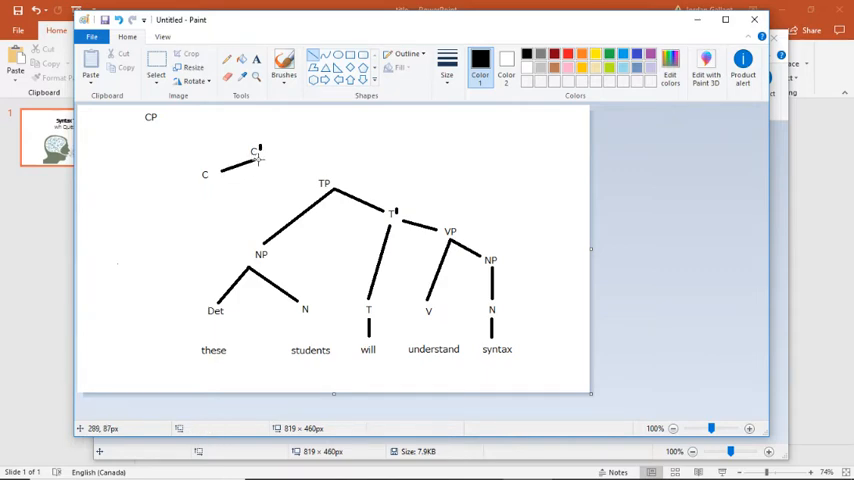
drag(258, 152, 324, 164)
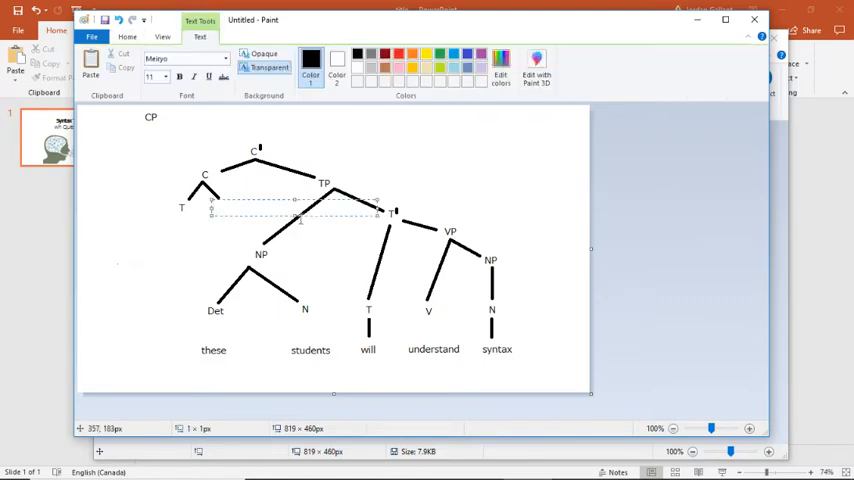
text(+Q)
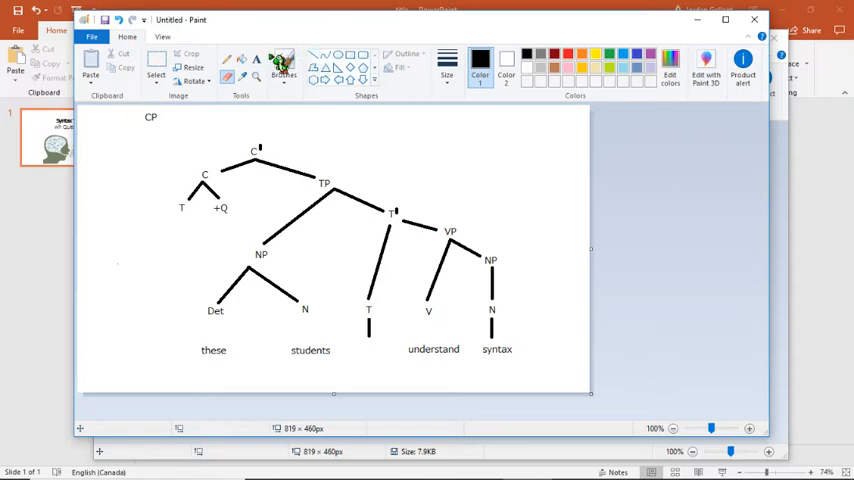
Step: Start relocating 'will' under C's T, leaving trace t behind
click(256, 60)
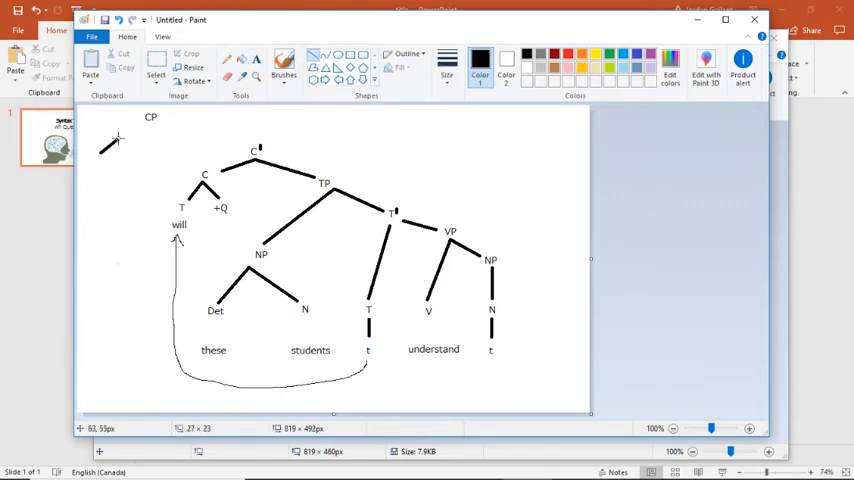
Step: Connect CP to C-bar and write 'what' at the far left
drag(104, 150, 150, 126)
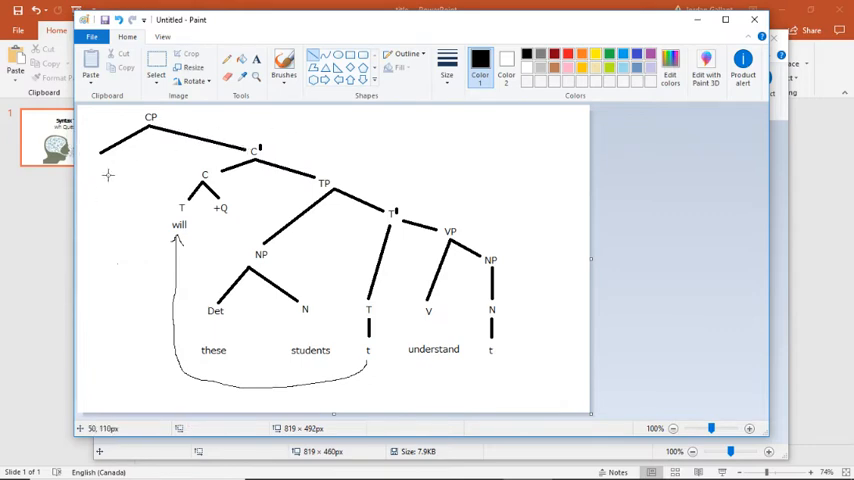
mouse_move(96, 164)
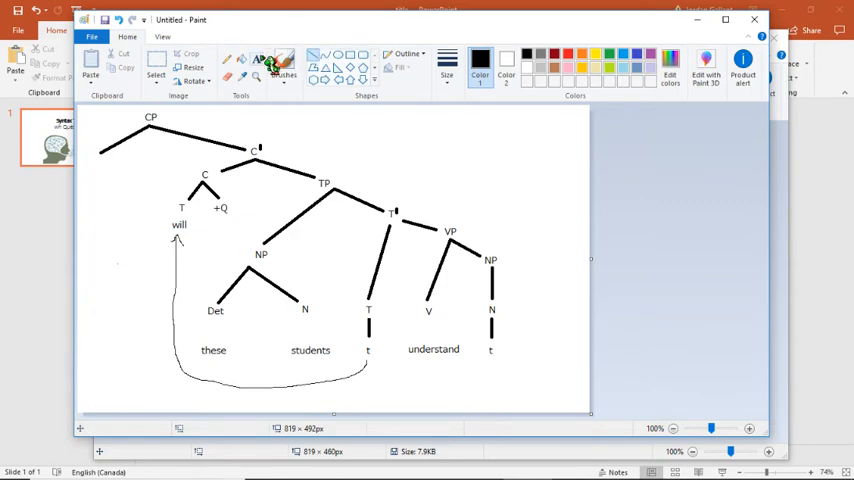
click(260, 64)
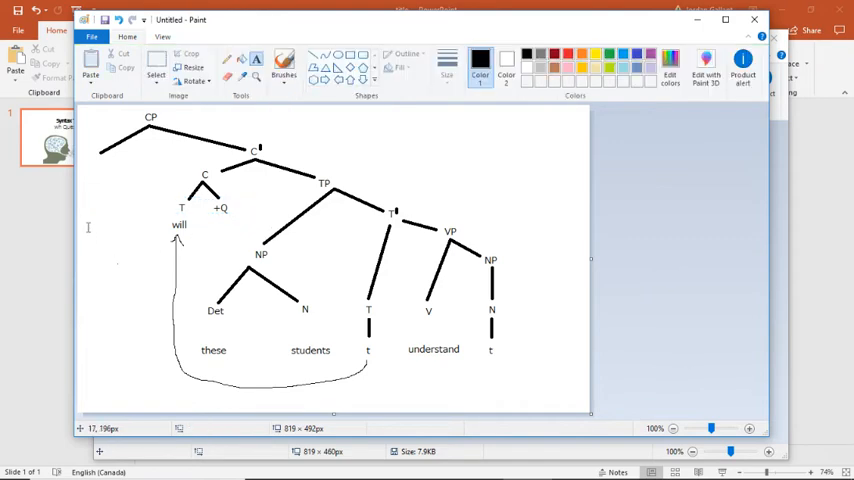
text(what)
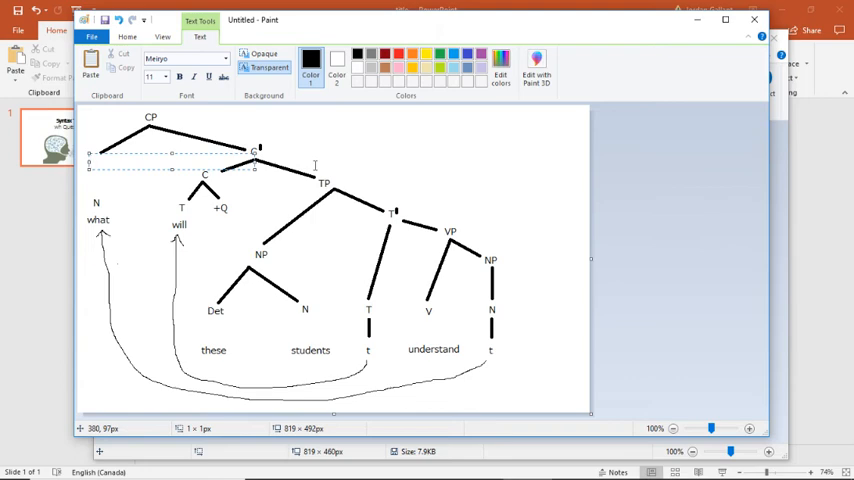
Step: Write the NP label above the N over 'what'
text(NP)
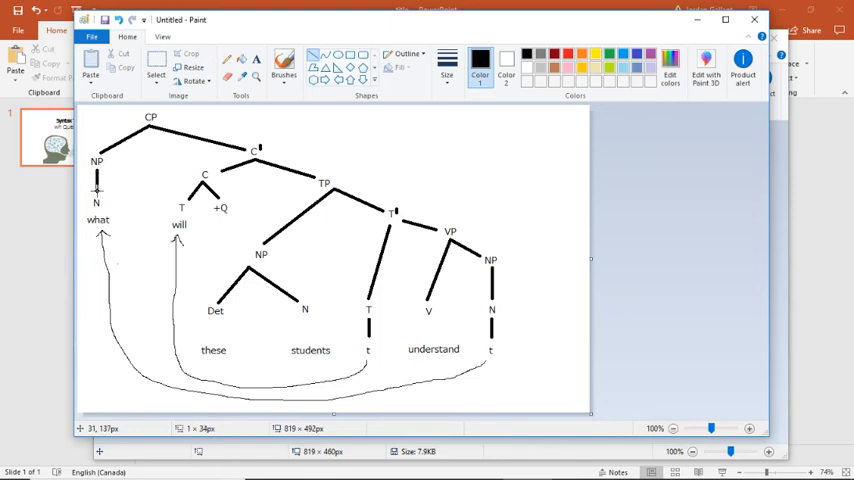
mouse_move(352, 136)
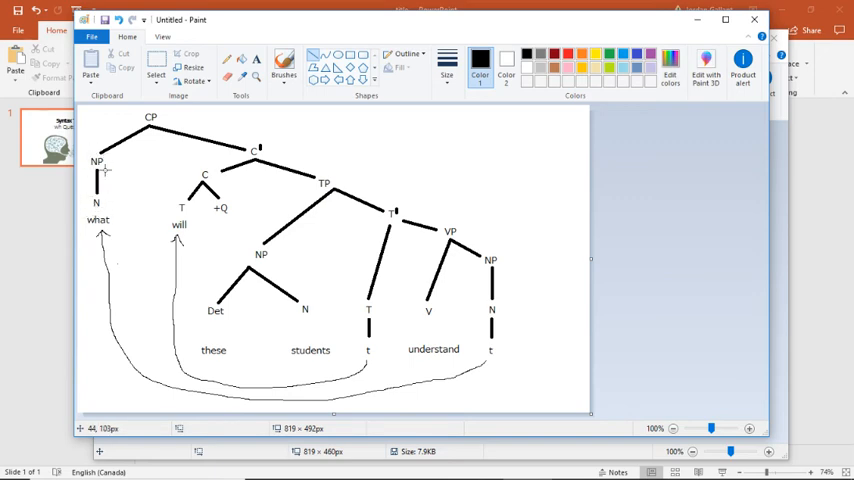
mouse_move(104, 164)
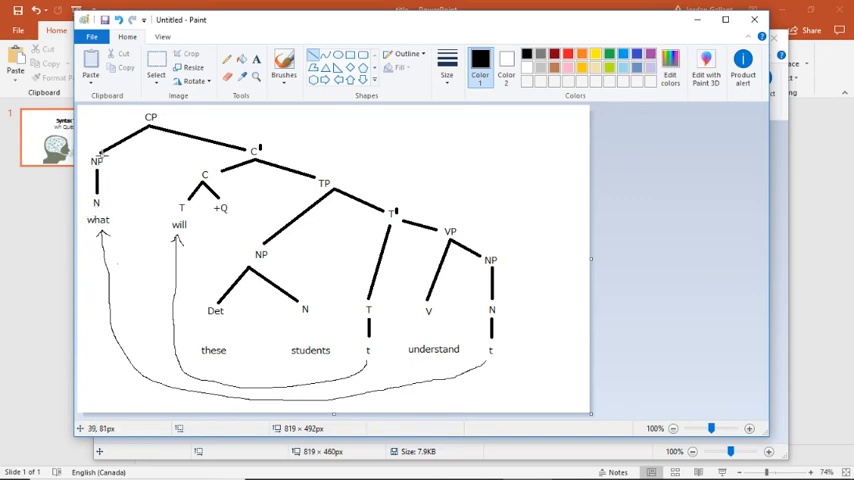
mouse_move(104, 158)
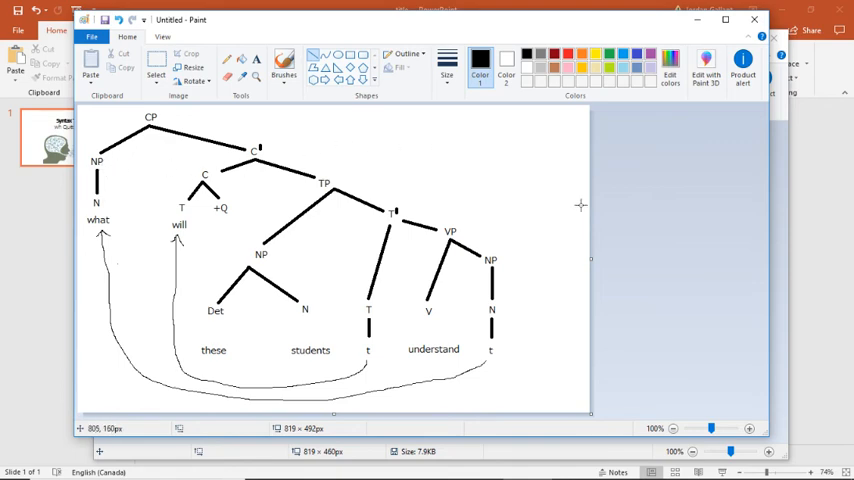
mouse_move(188, 144)
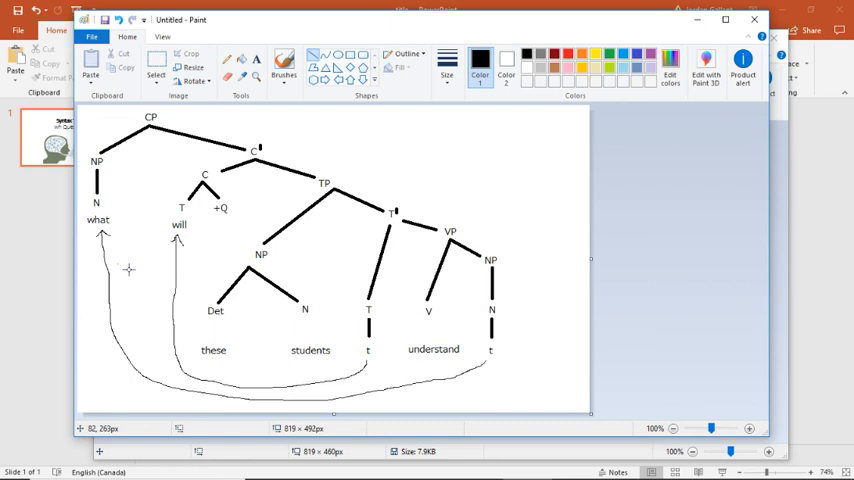
mouse_move(250, 138)
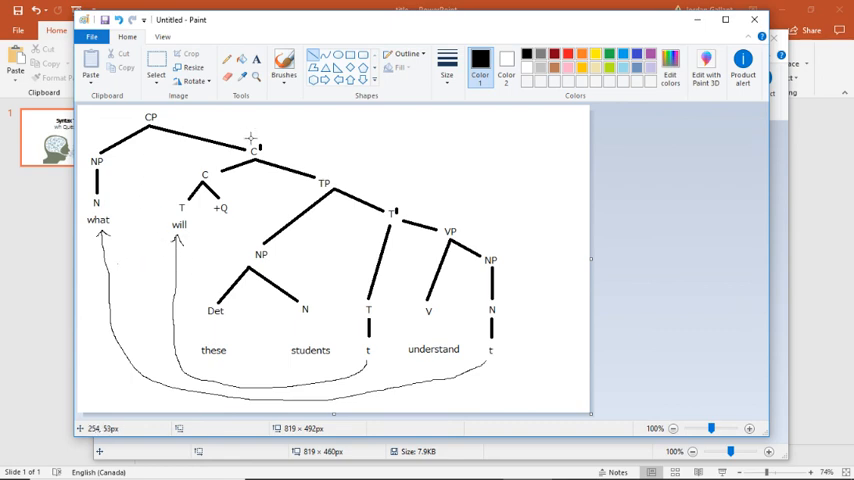